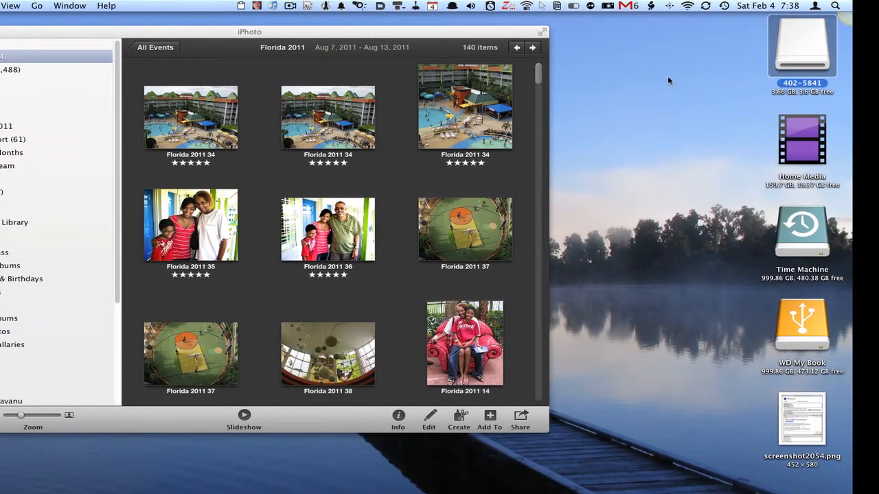
mouse_move(662, 80)
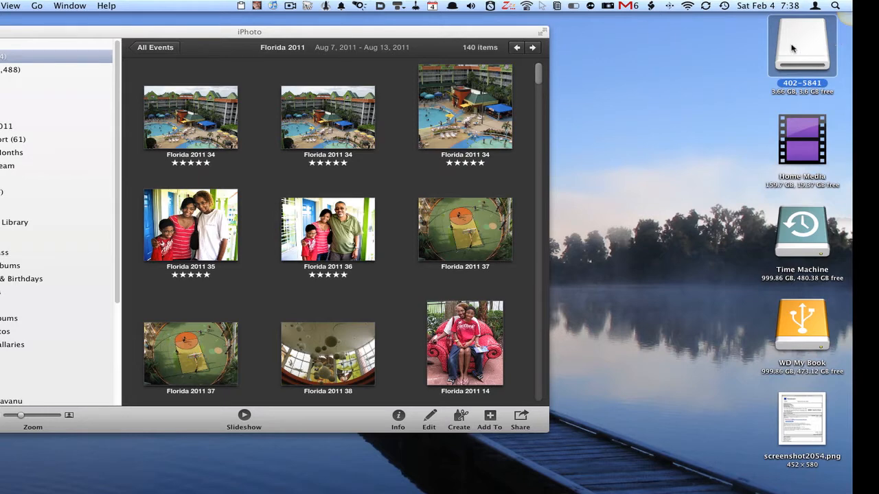
mouse_move(807, 47)
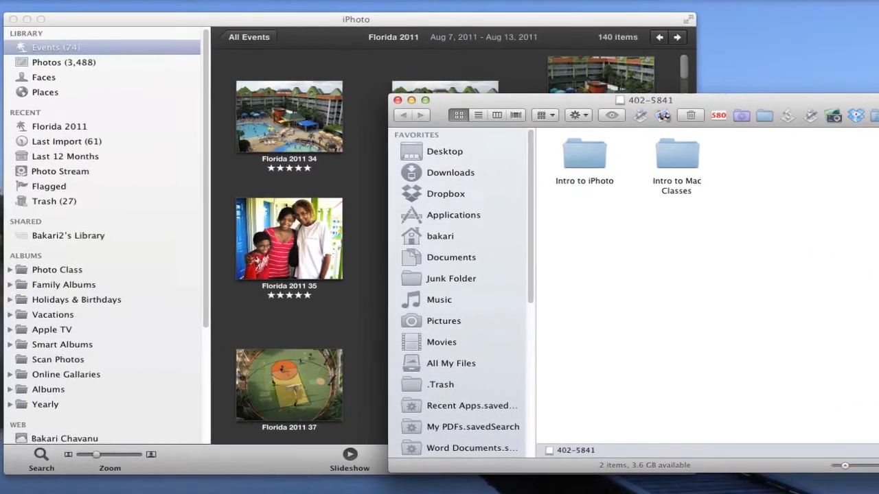
Step: Create a new folder on the jump drive named 'Photo To Transfer'
click(118, 5)
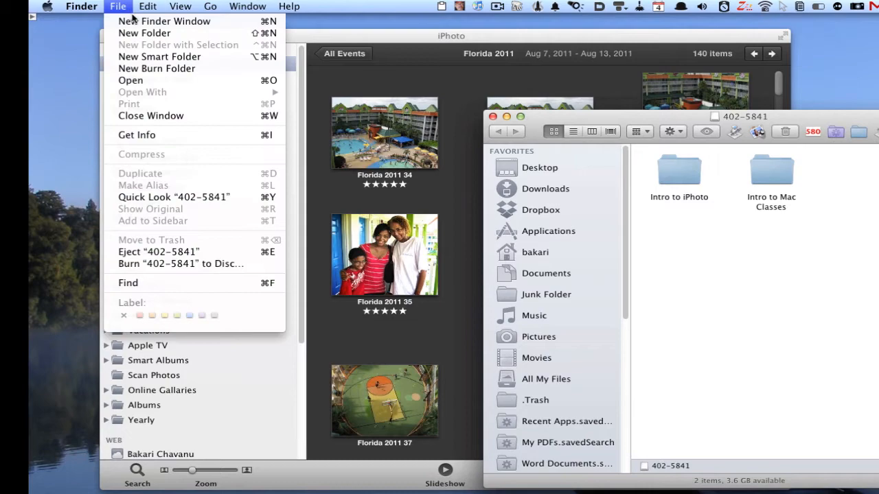
click(145, 33)
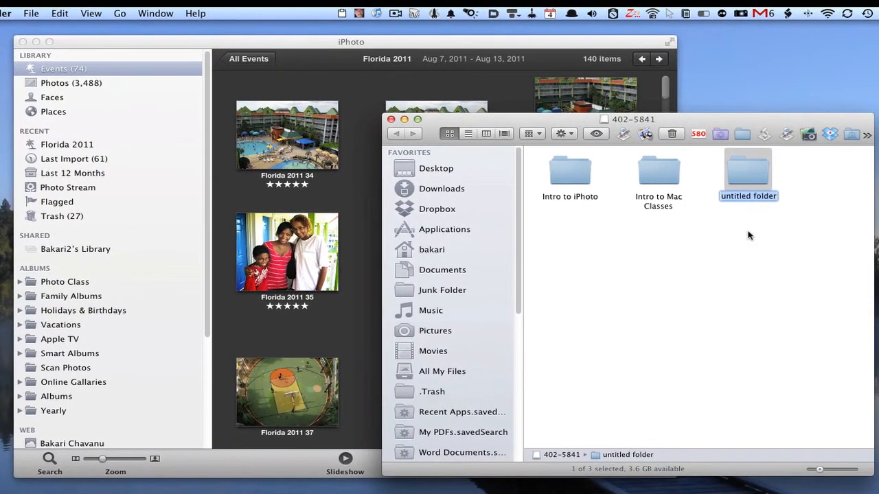
text(Photo To)
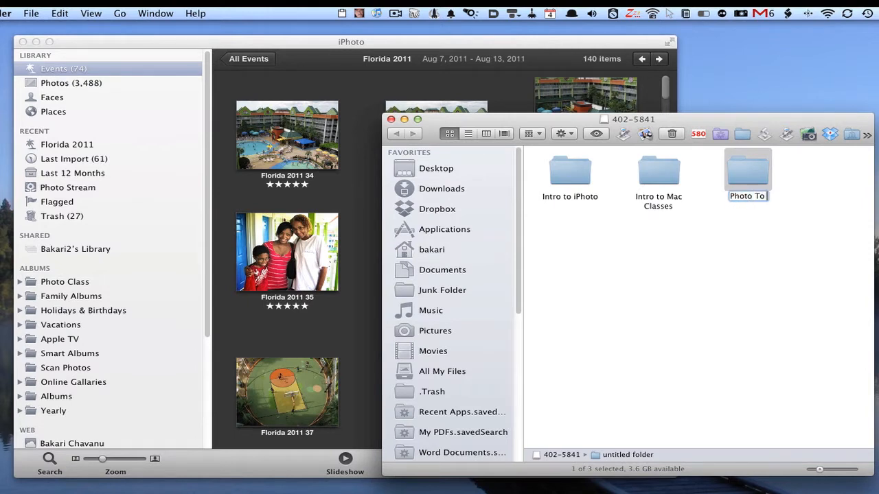
text(Transfer)
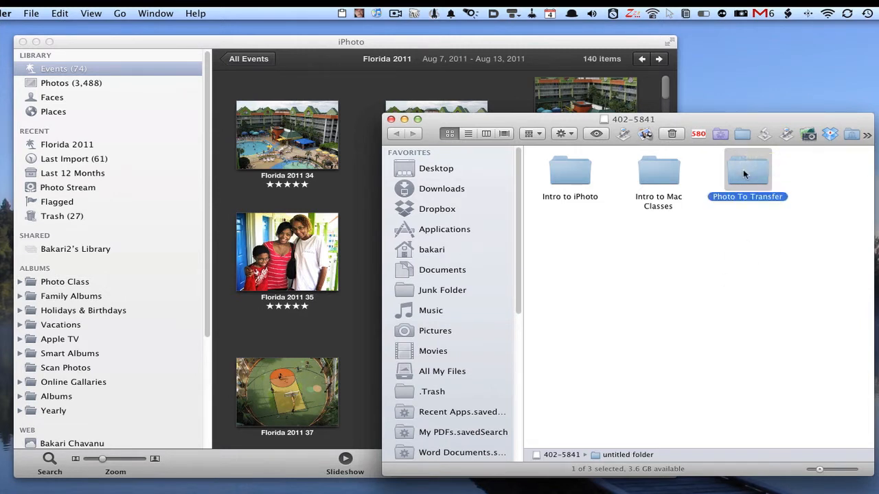
mouse_move(746, 171)
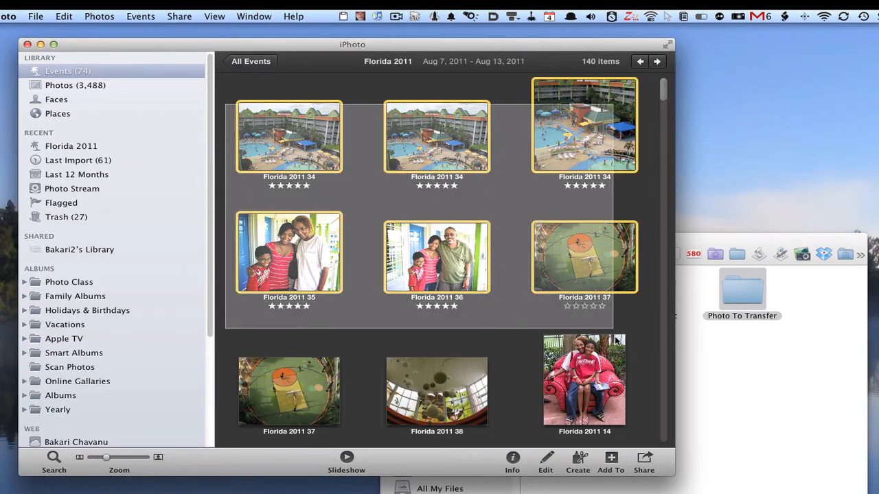
Step: Copy the nine selected Florida 2011 photos into Photo To Transfer and verify the JPGs arrived
click(583, 379)
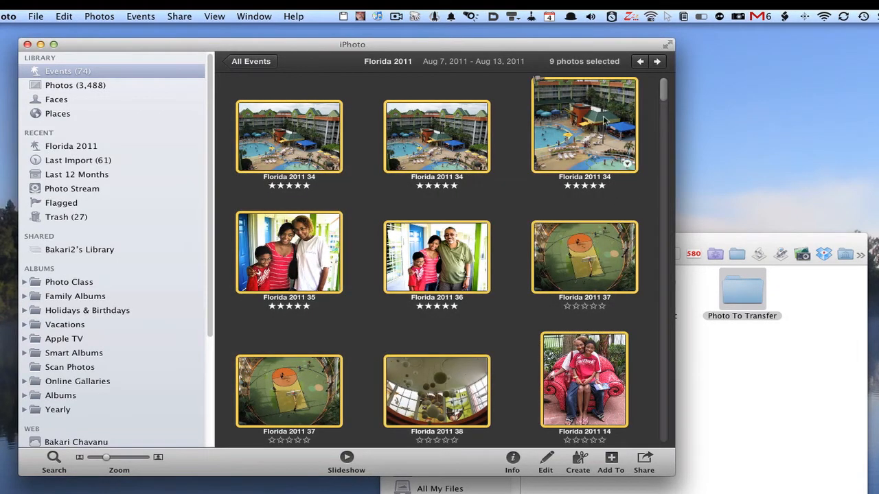
mouse_move(599, 94)
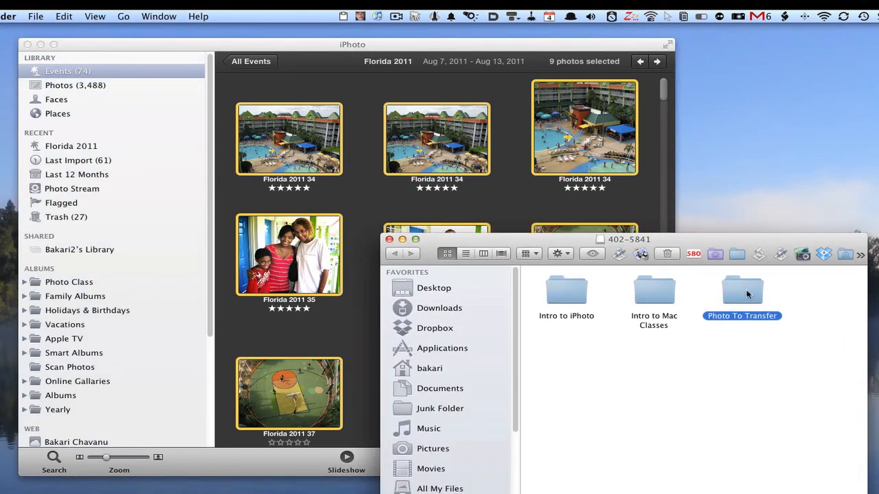
double_click(741, 288)
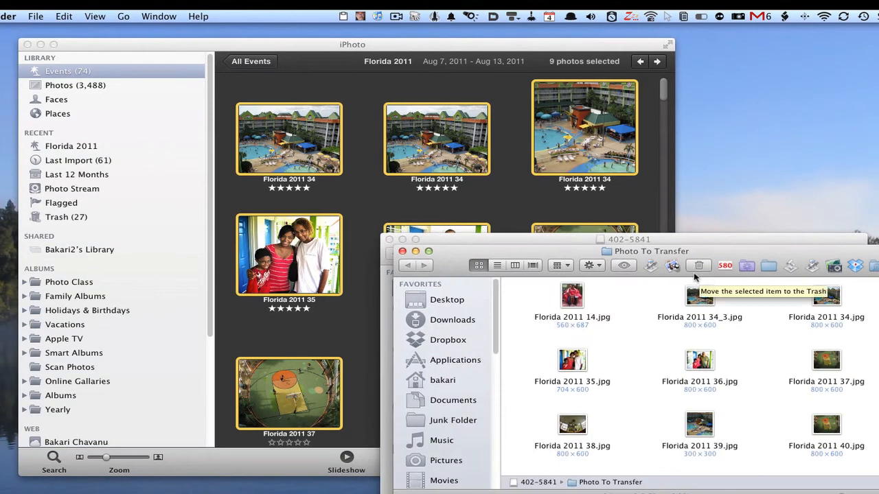
mouse_move(852, 316)
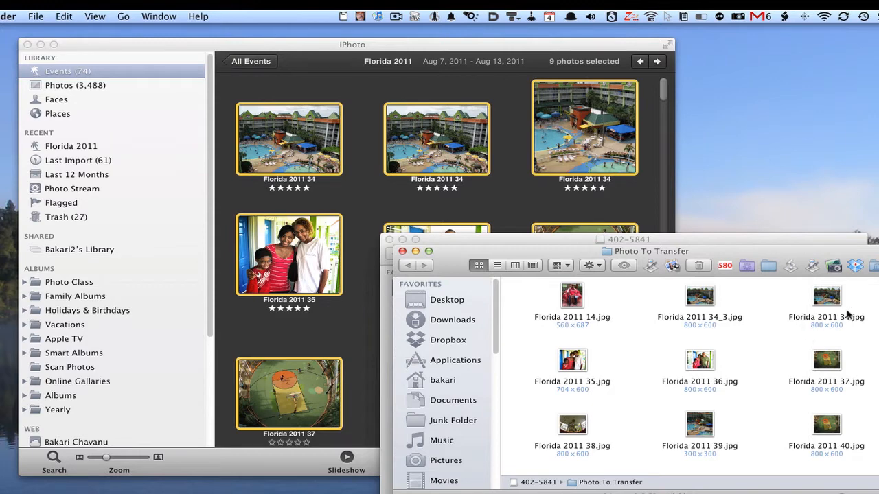
mouse_move(761, 316)
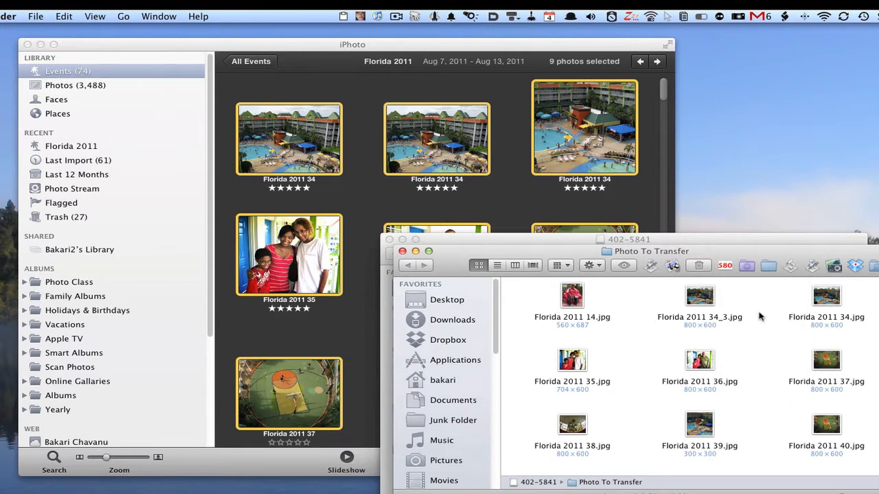
mouse_move(425, 264)
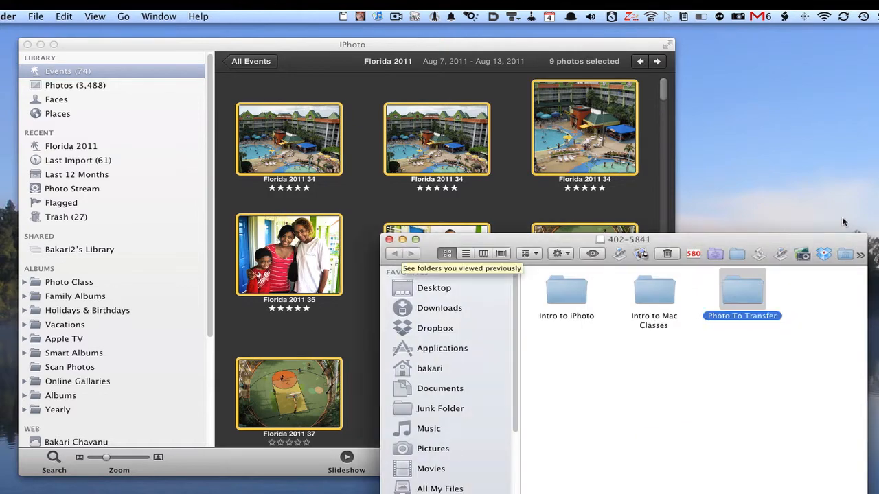
mouse_move(421, 218)
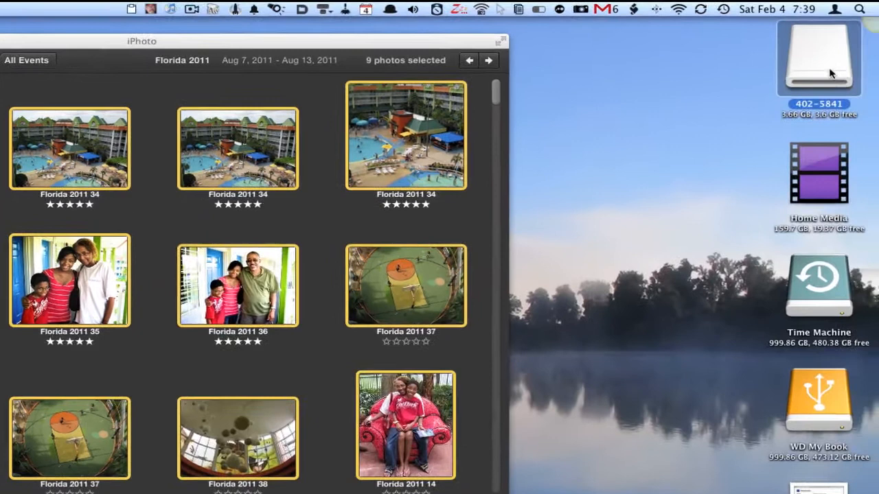
Step: Eject the jump drive 402-5841 from the desktop
right_click(818, 57)
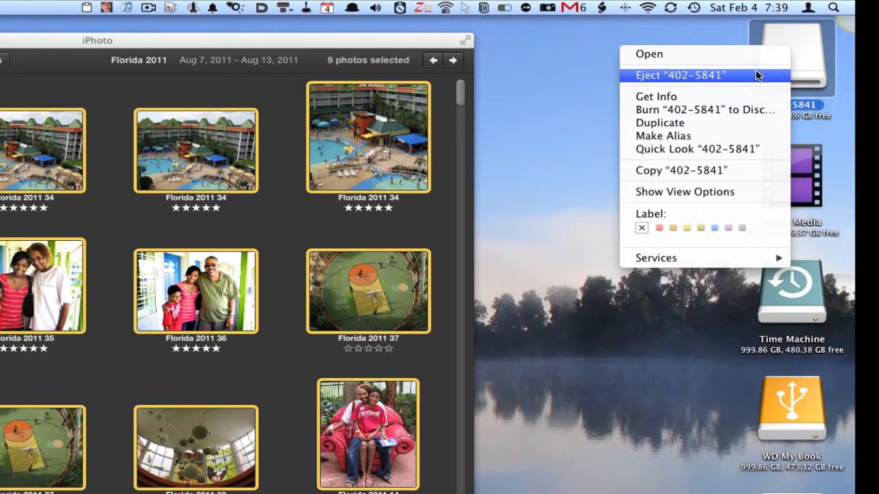
mouse_move(726, 33)
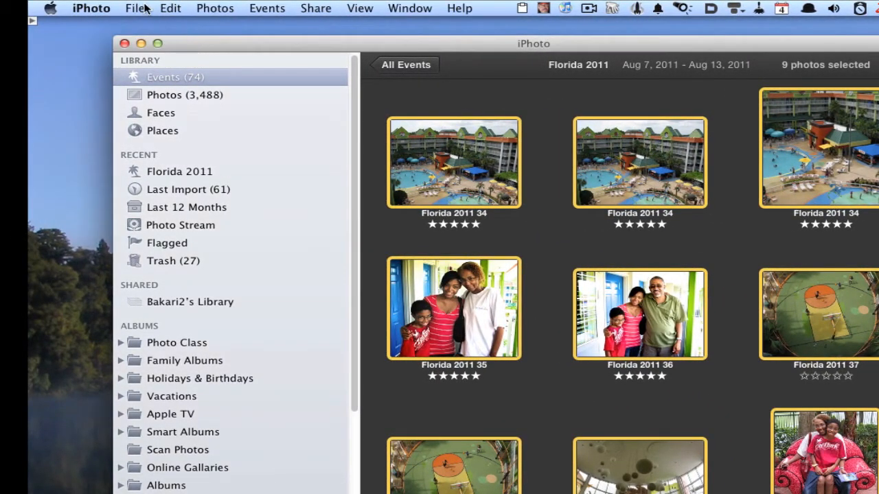
Step: Return to iPhoto and bring up its File commands including Import to Library
click(135, 8)
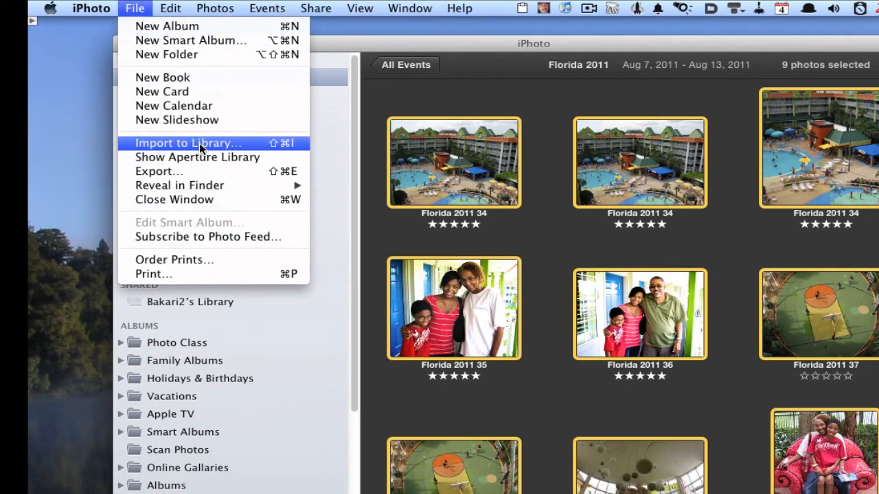
mouse_move(134, 9)
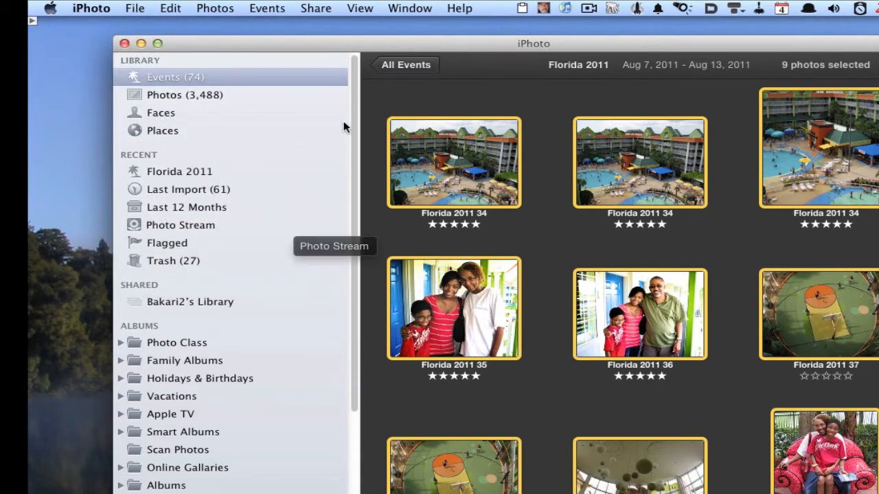
mouse_move(80, 7)
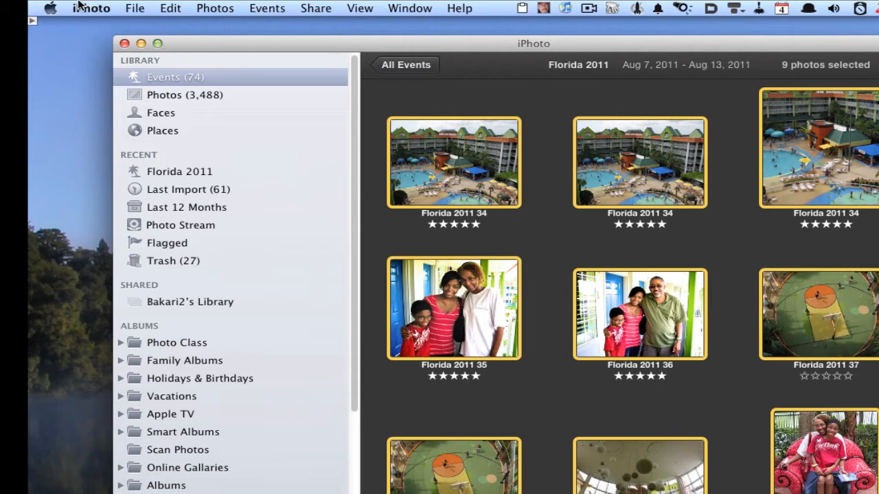
Step: Show iPhoto Preferences on Sharing with 'Look for shared photos' and 'Share my photos' on
click(91, 8)
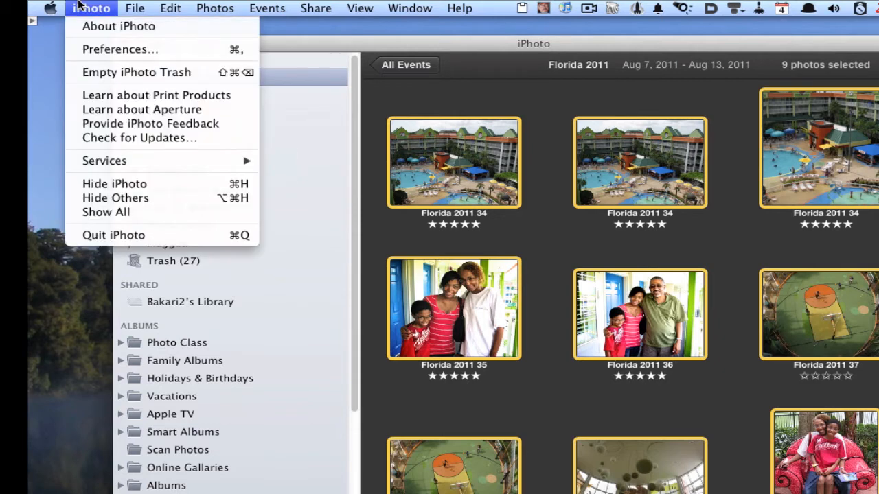
mouse_move(121, 49)
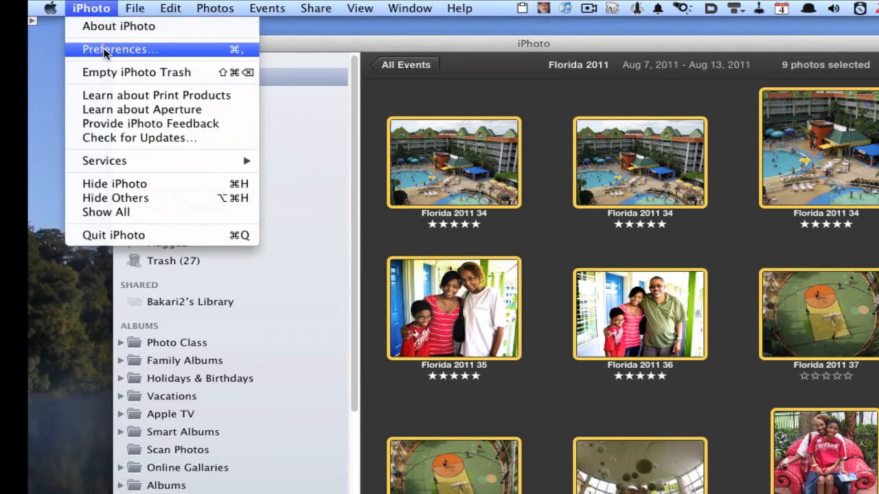
click(121, 49)
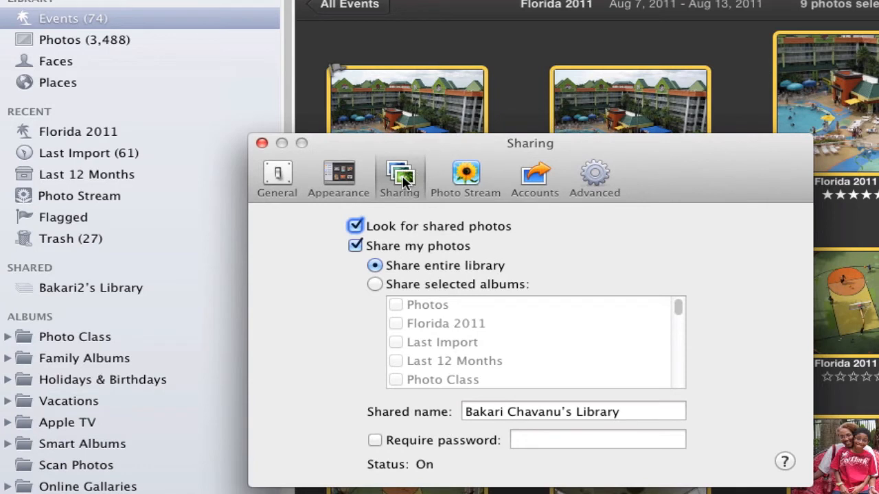
mouse_move(511, 248)
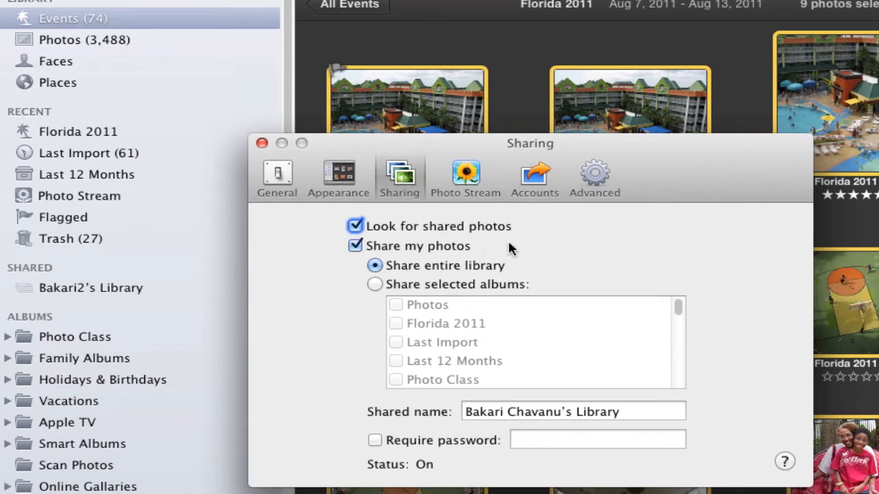
mouse_move(395, 255)
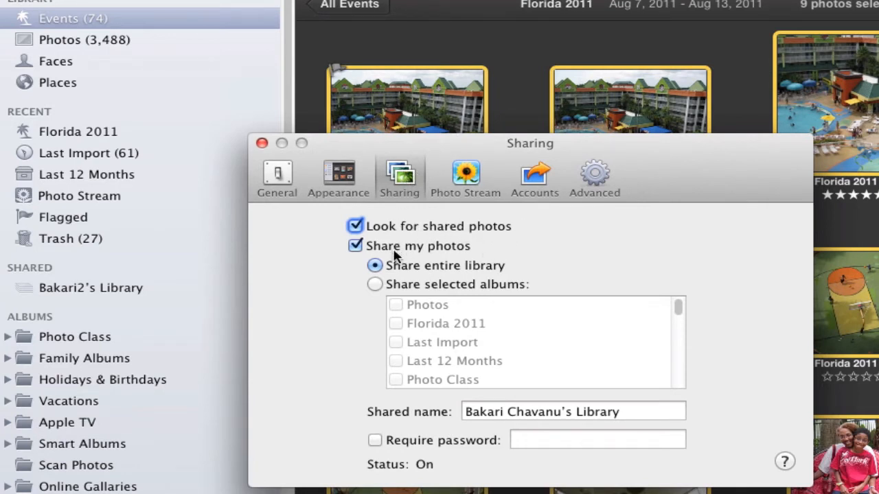
mouse_move(470, 268)
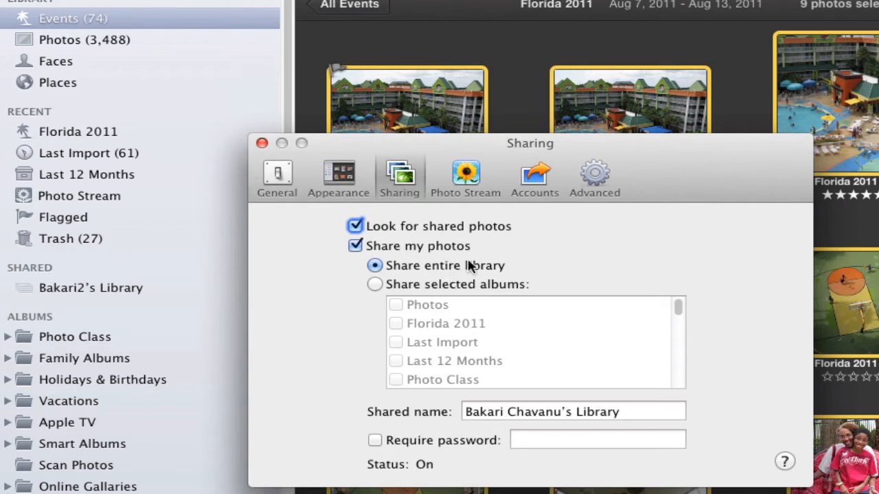
mouse_move(452, 280)
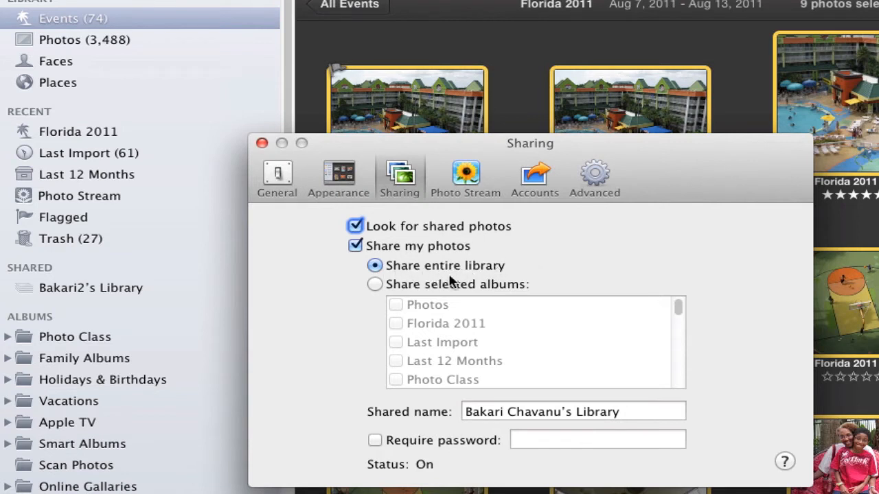
mouse_move(438, 291)
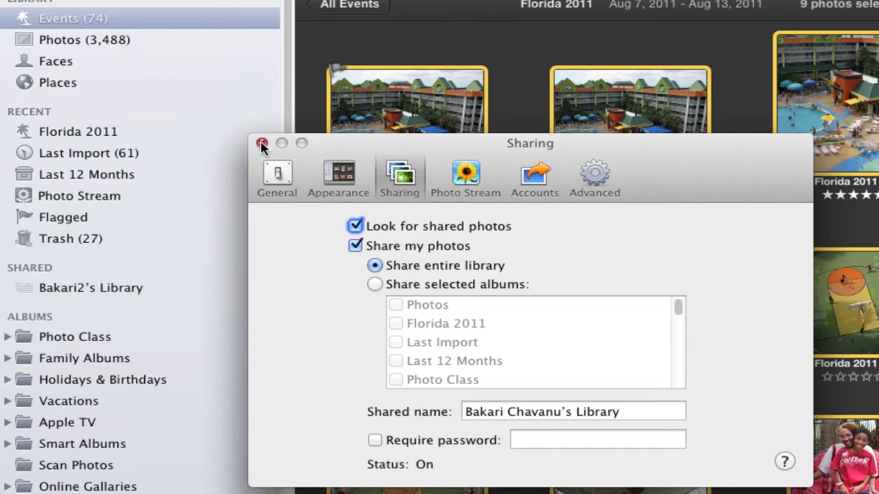
Step: Close Preferences and browse Bakari2's shared library of 240 photos from the sidebar
click(261, 144)
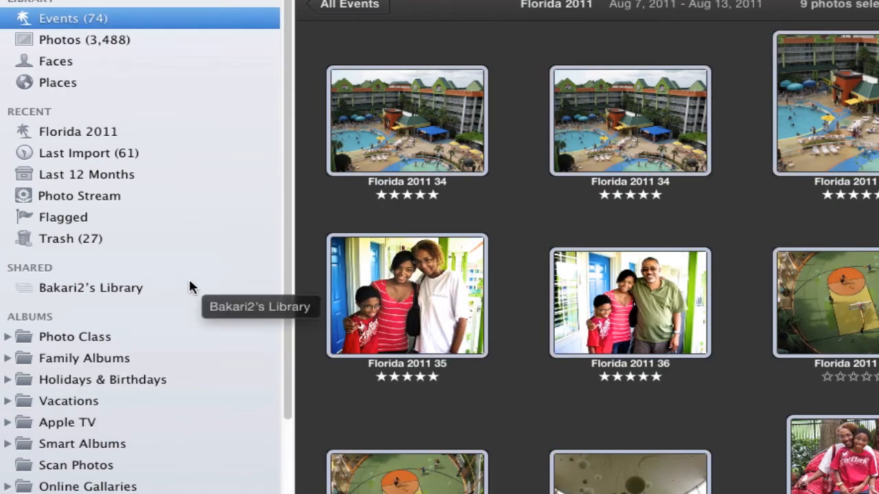
click(91, 288)
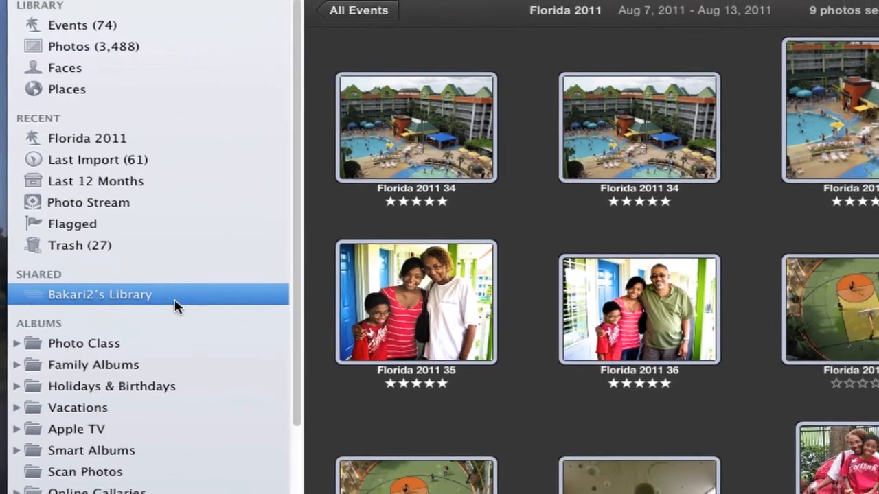
click(99, 294)
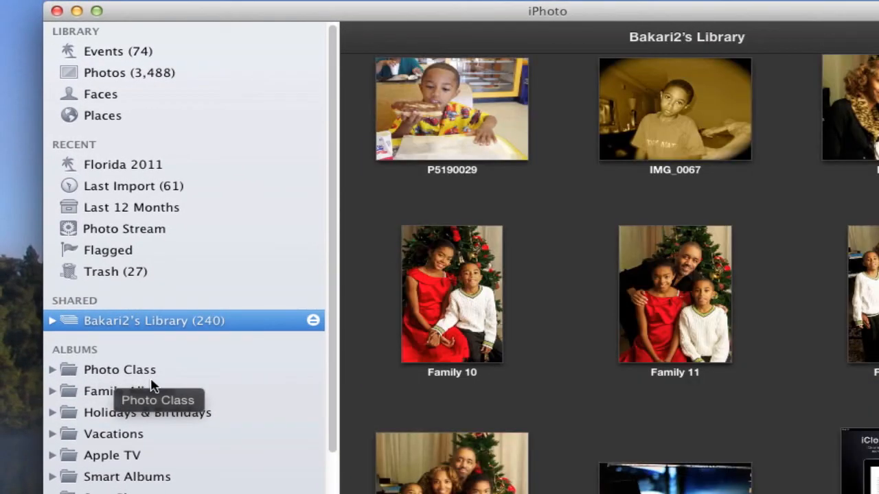
mouse_move(254, 331)
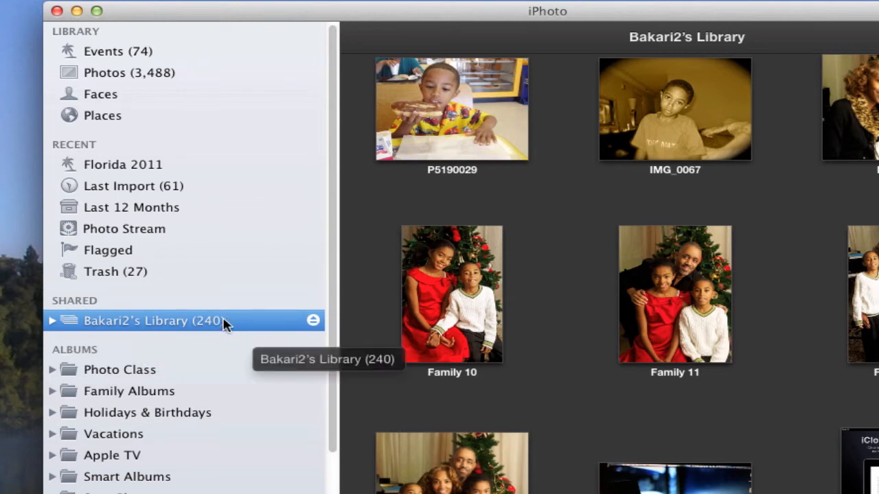
mouse_move(346, 111)
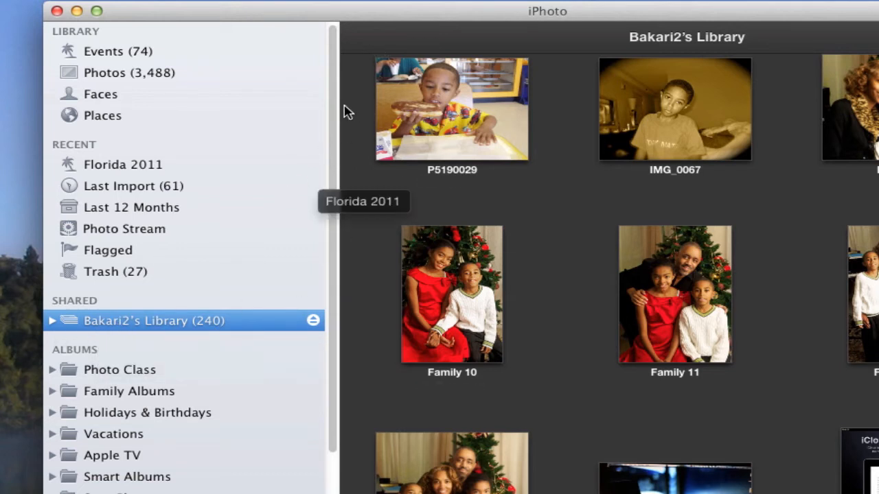
mouse_move(261, 203)
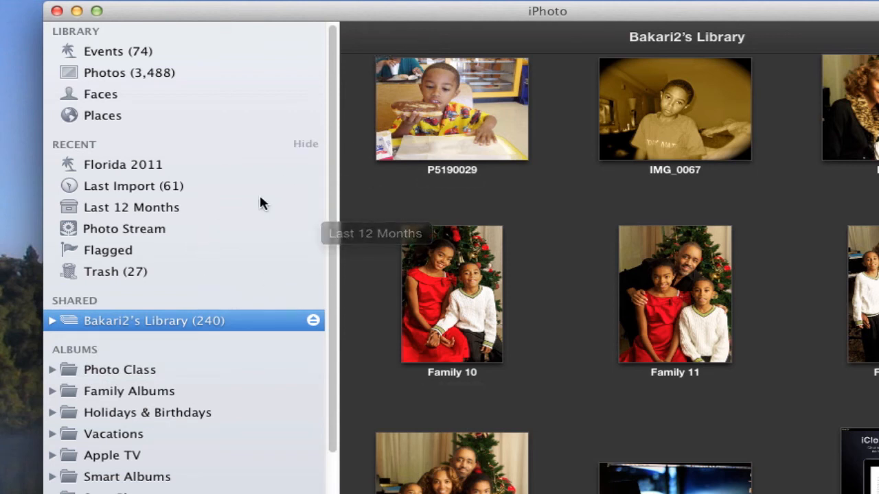
mouse_move(55, 322)
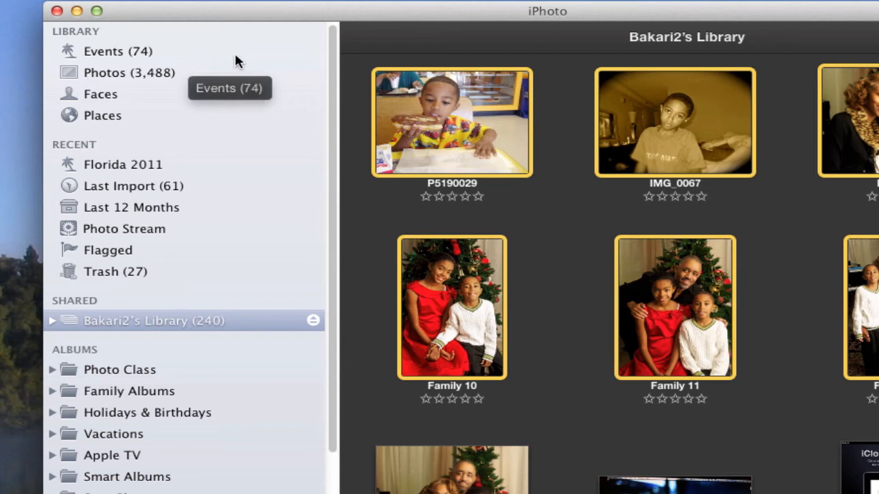
mouse_move(199, 359)
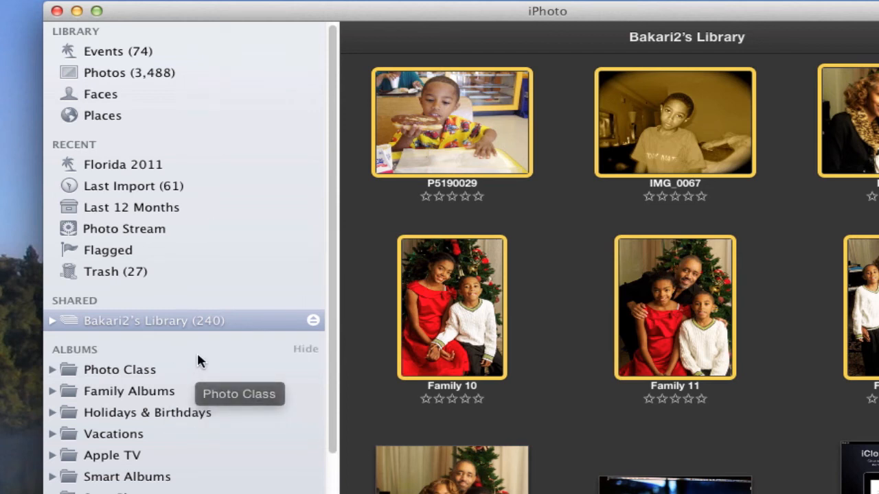
scroll(down, 3)
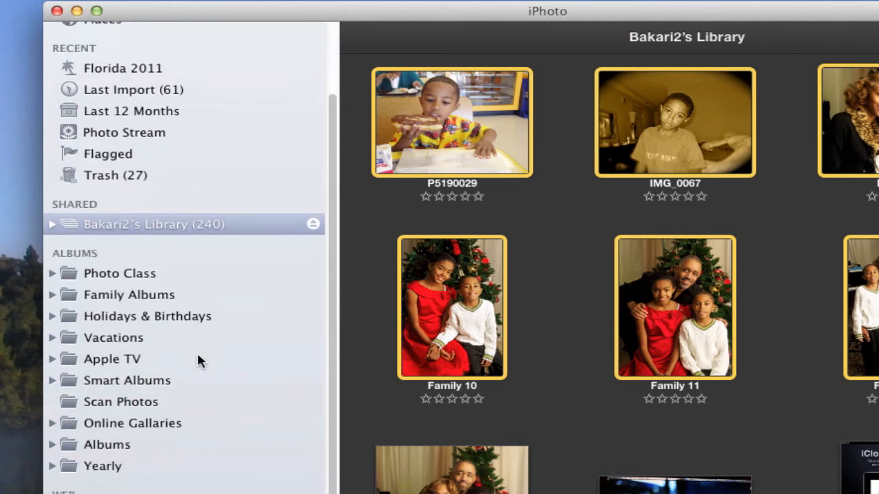